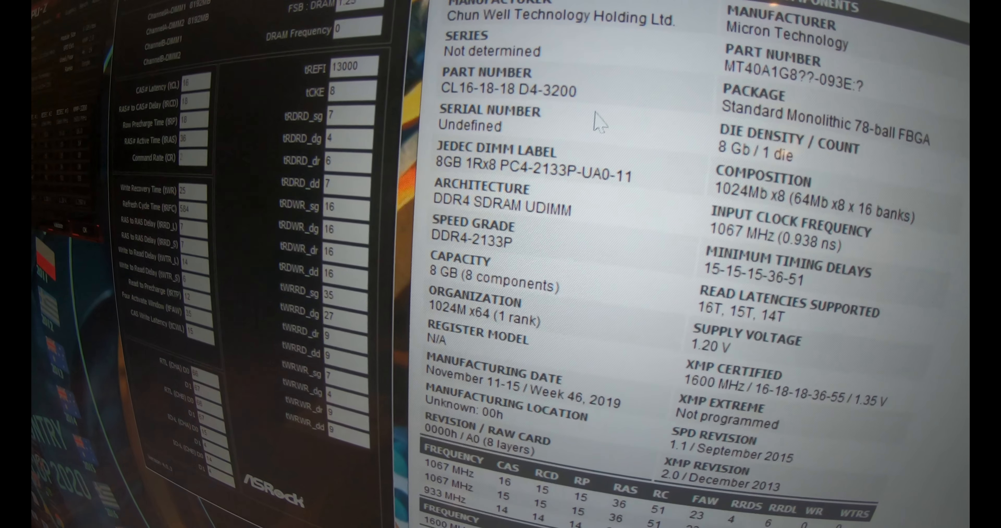
{"action": "scroll", "scroll_direction": "down", "scroll_amount": 3}
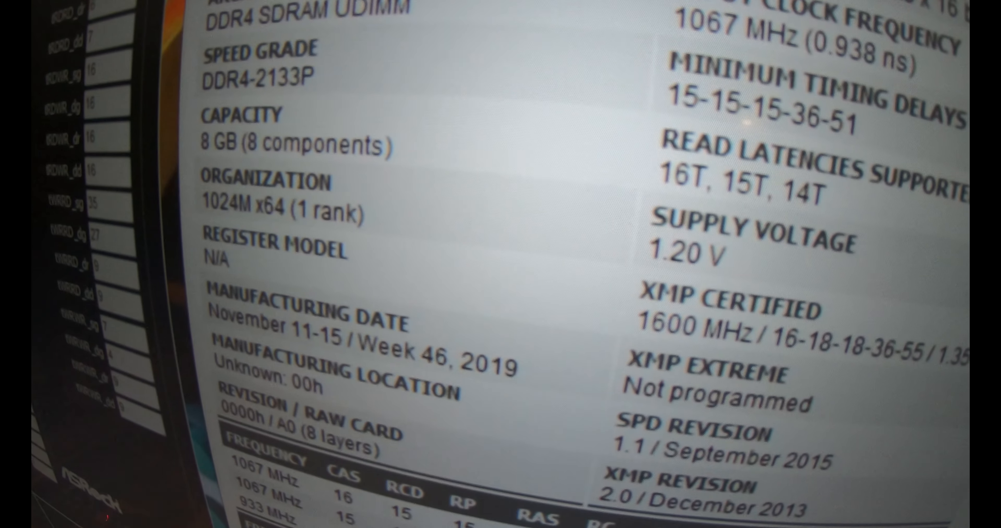
{"action": "scroll", "scroll_direction": "up", "scroll_amount": 3}
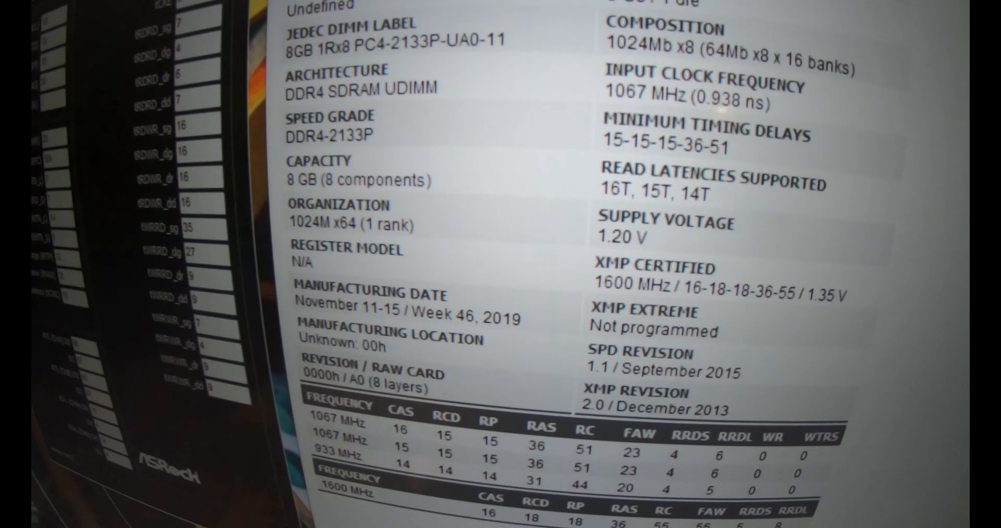